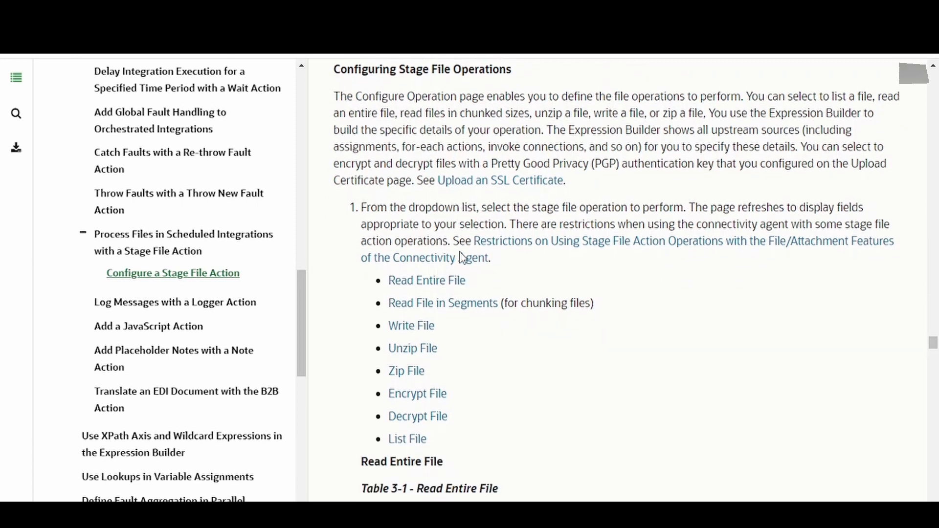
Review the documentation on Pretty Good Privacy (PGP) encryption for stage file actions
scroll(down, 3)
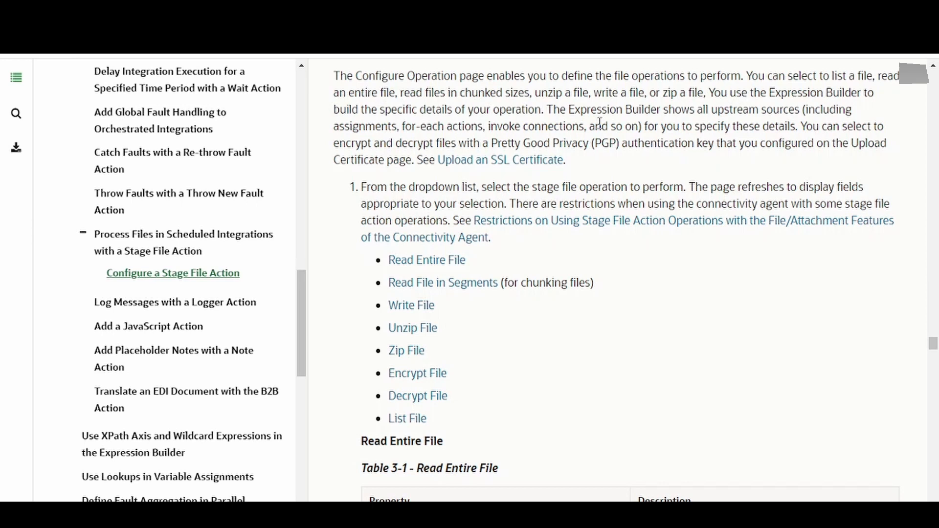
mouse_move(512, 241)
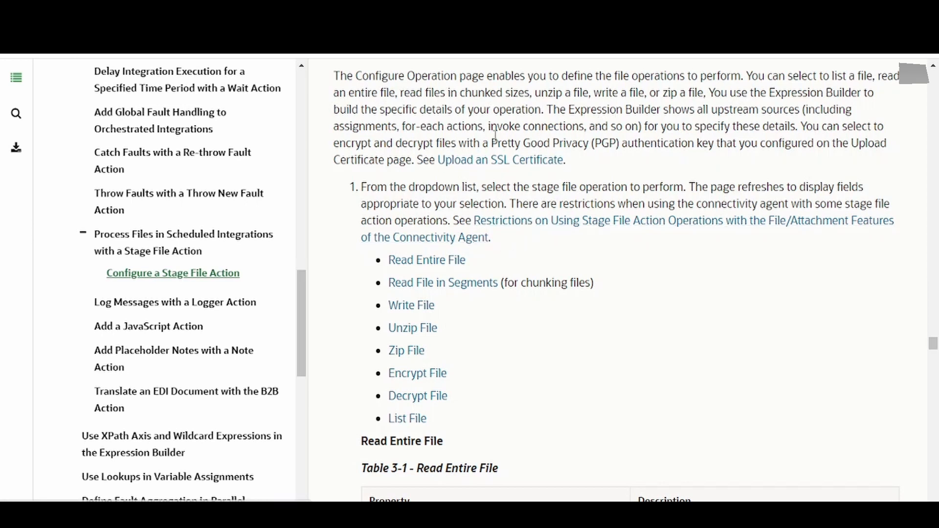
drag(489, 143, 609, 143)
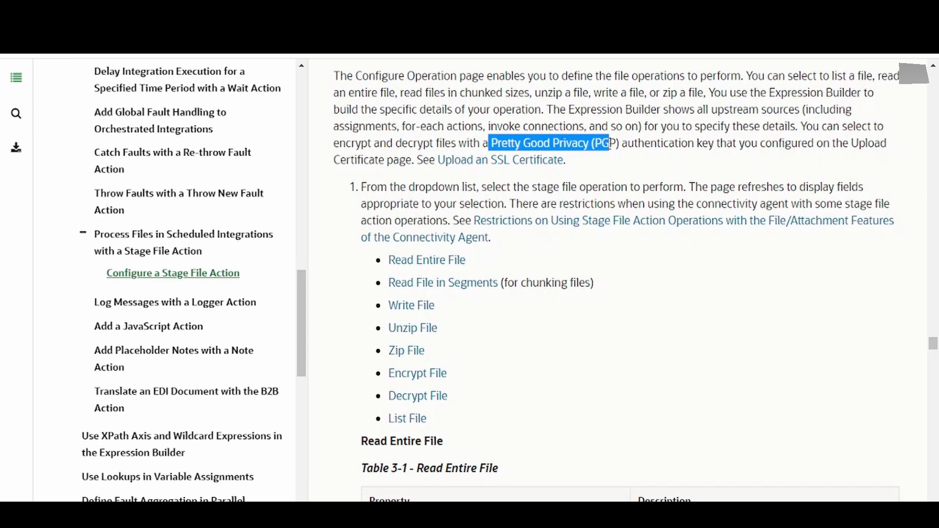
scroll(down, 3)
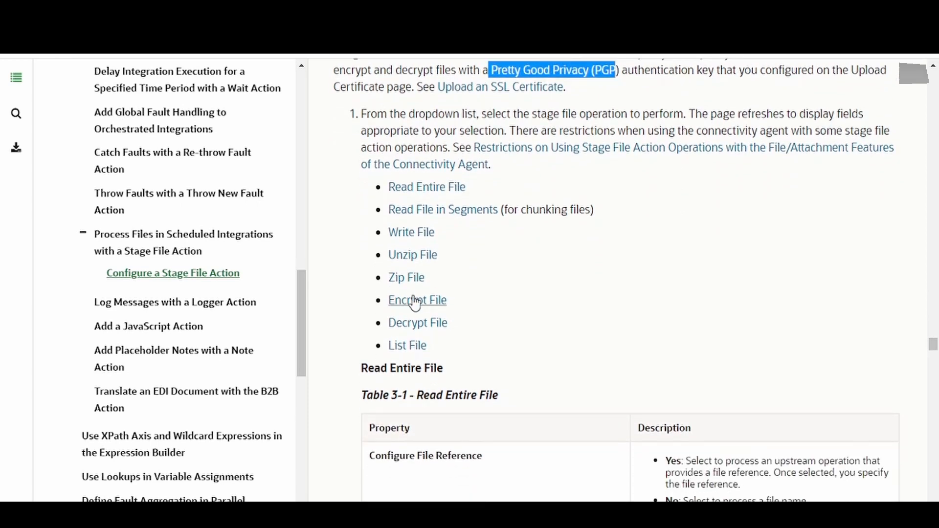
scroll(down, 3)
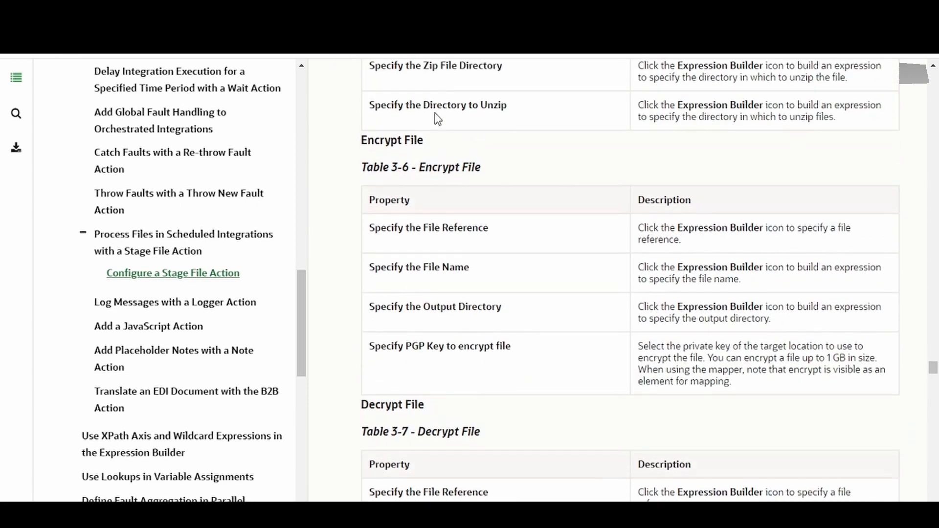
mouse_move(539, 384)
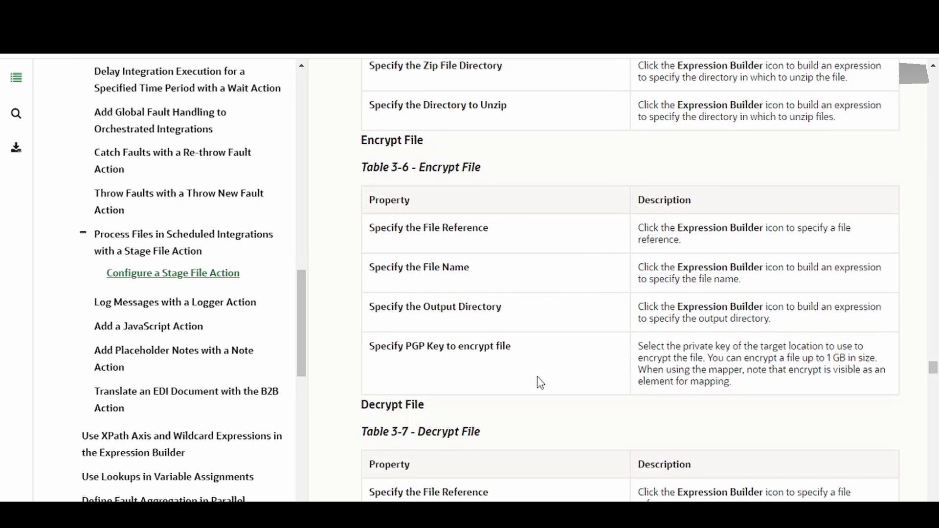
mouse_move(623, 359)
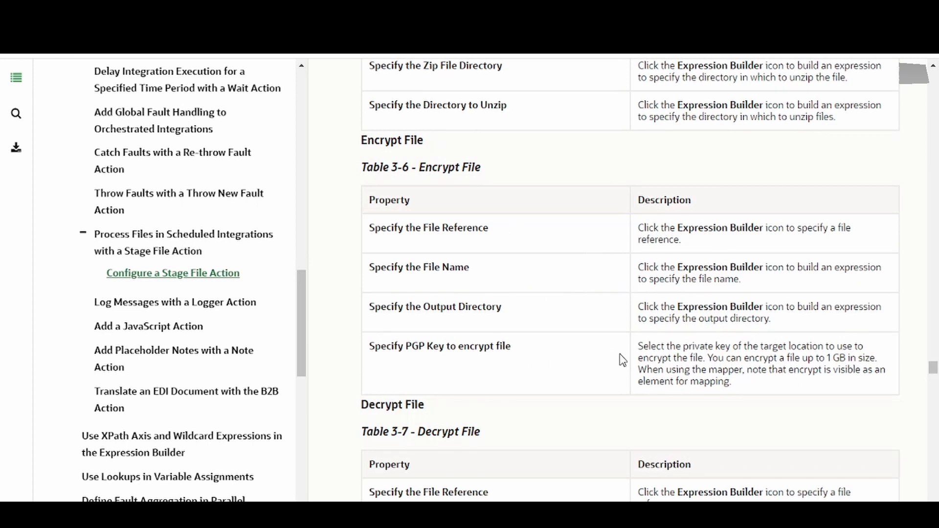
scroll(down, 3)
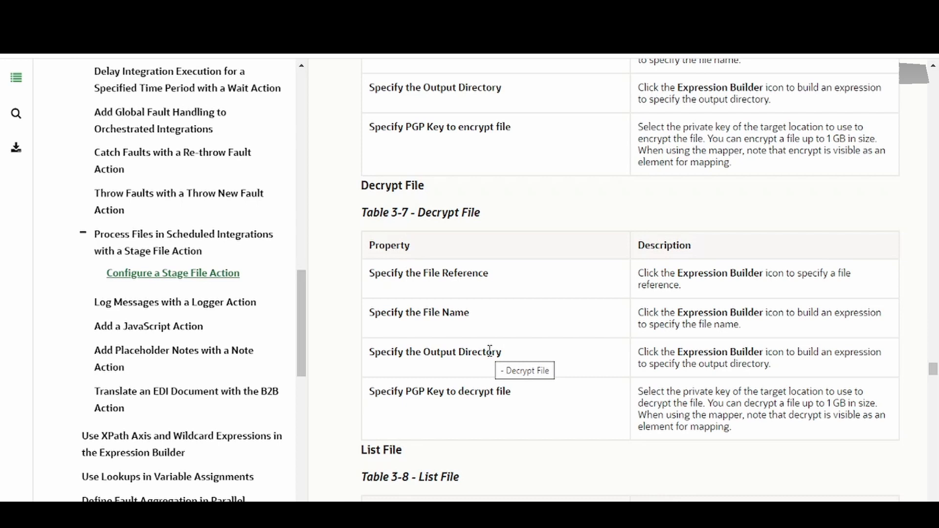
mouse_move(625, 405)
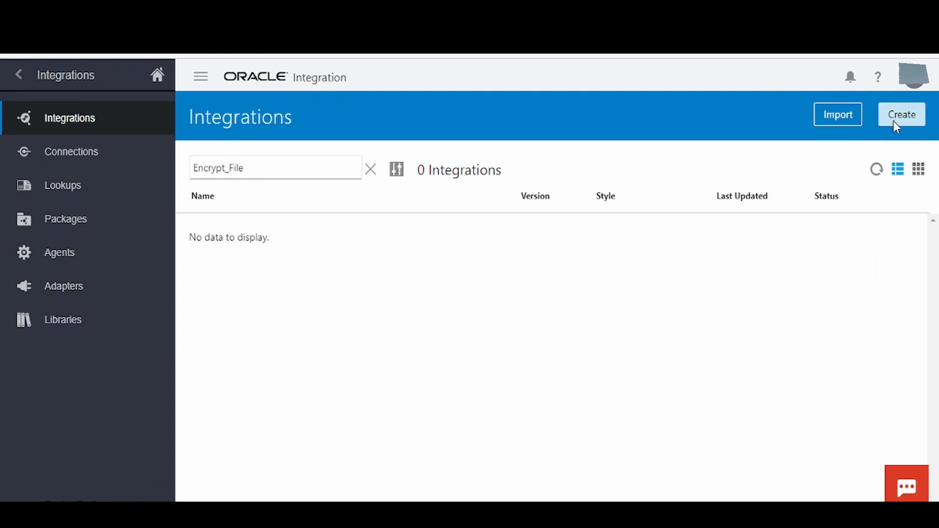
Create a new scheduled orchestration integration Encrypt_File and add a Stage File action
click(901, 114)
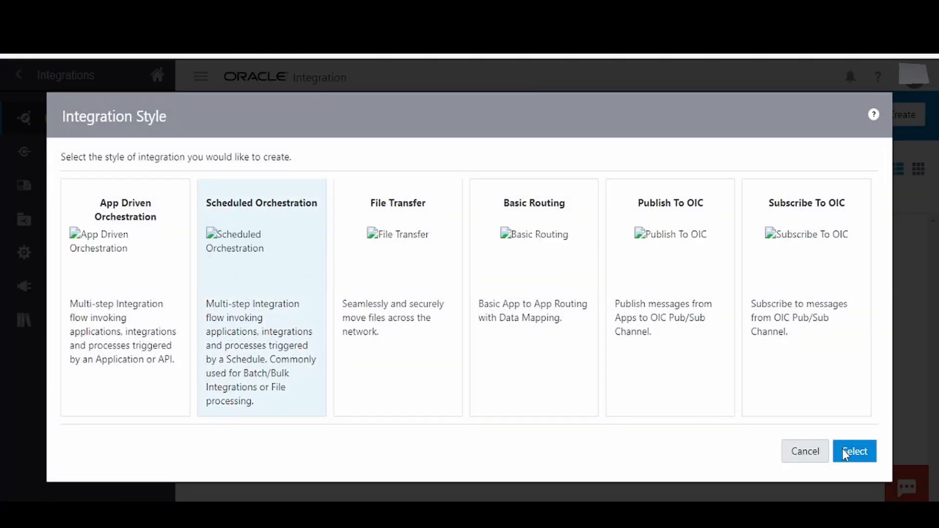
click(854, 451)
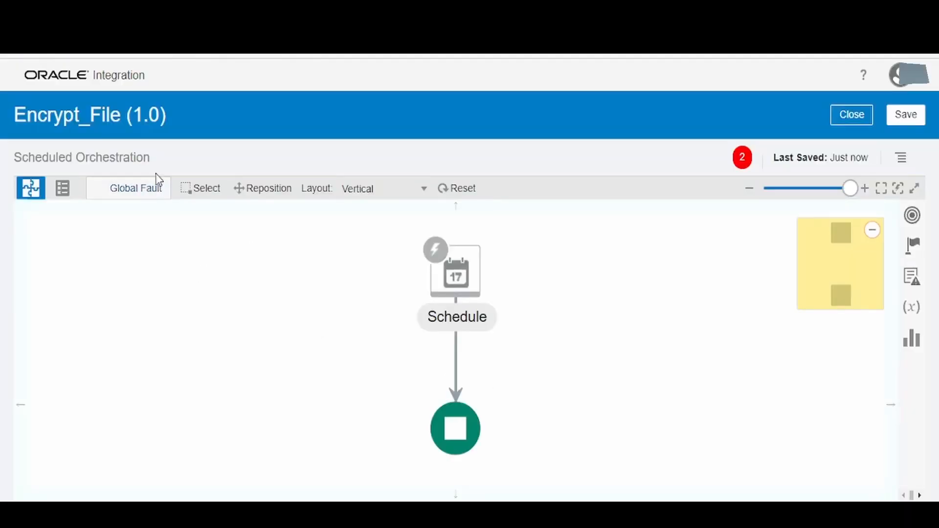
click(912, 246)
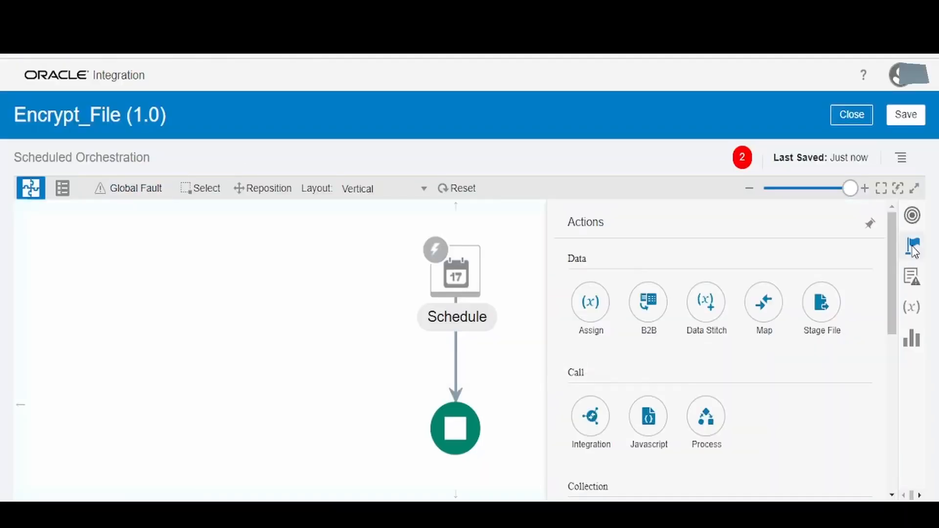
click(821, 302)
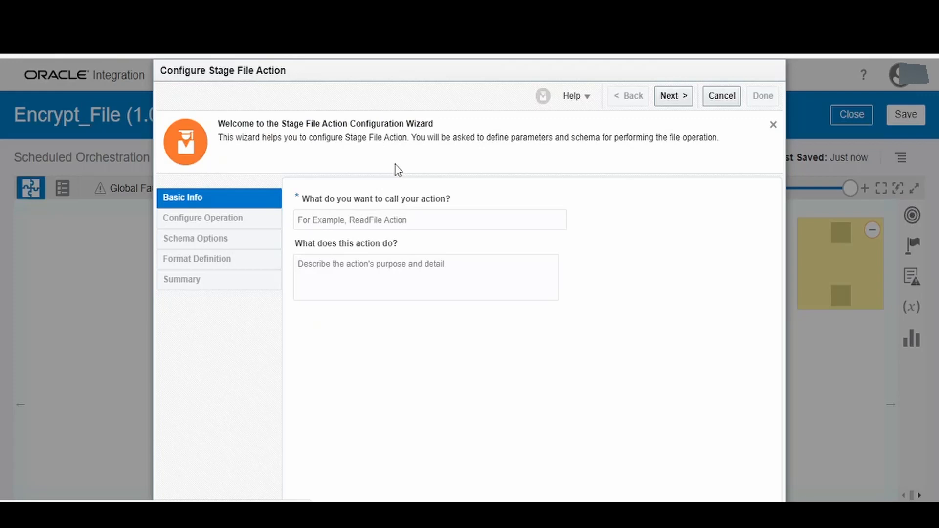
Choose the Encrypt File operation, find no PGP key available, and discard the stage file action
click(672, 96)
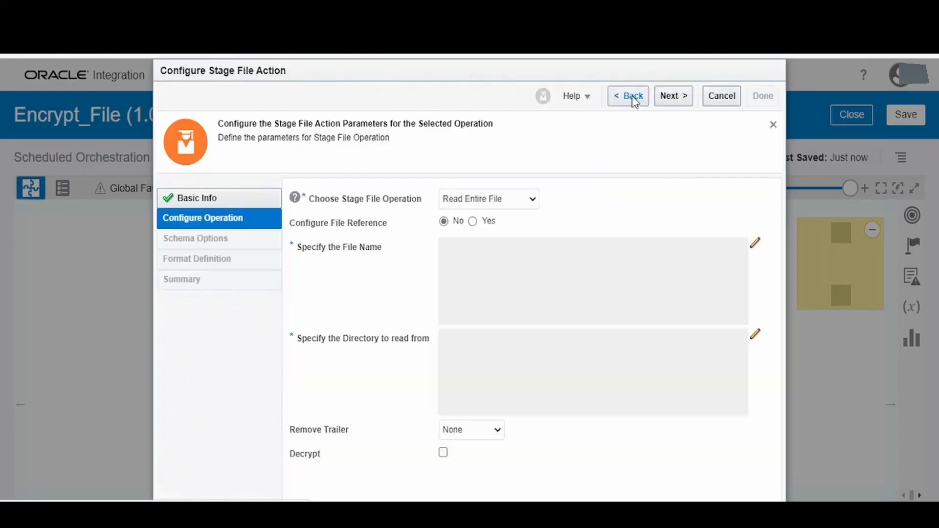
click(487, 199)
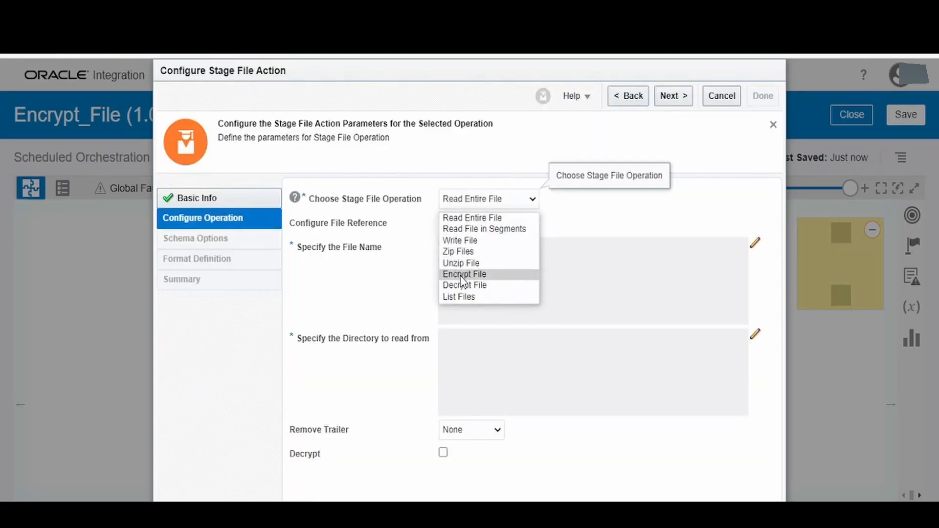
click(464, 274)
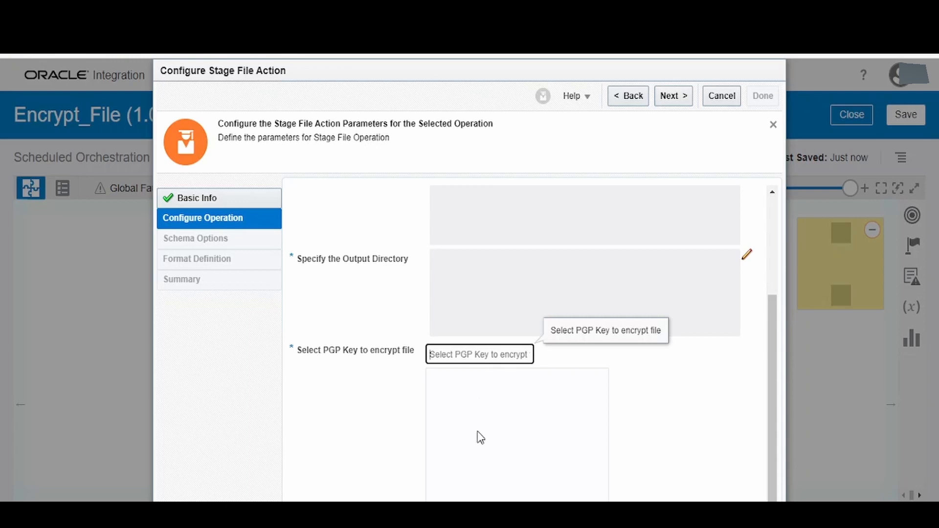
mouse_move(519, 417)
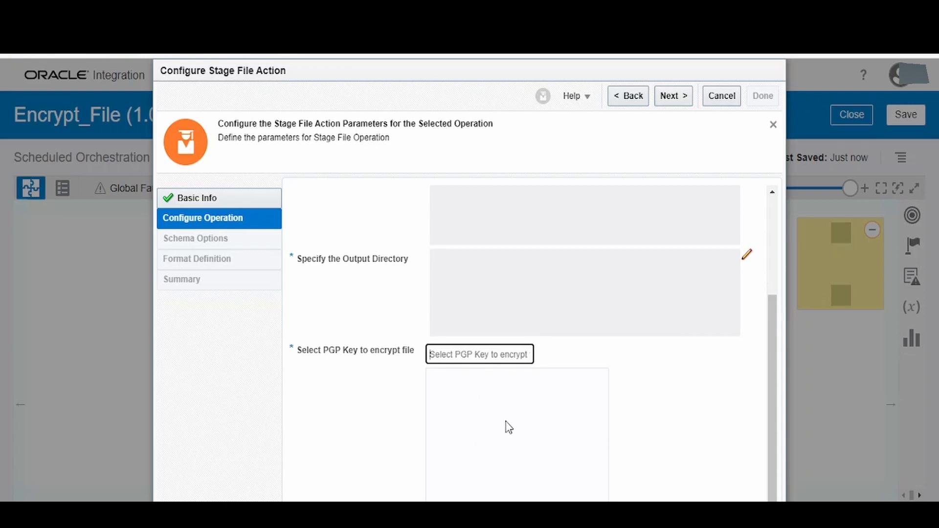
mouse_move(457, 395)
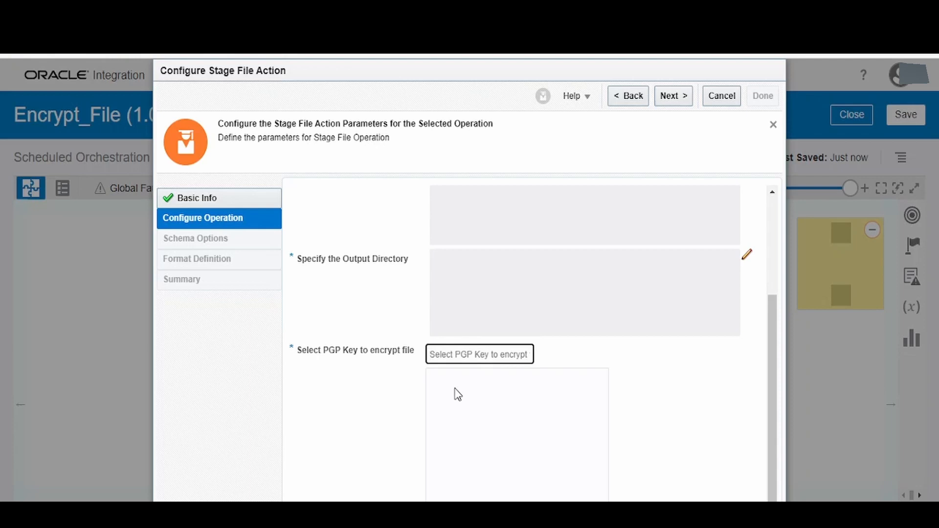
mouse_move(537, 391)
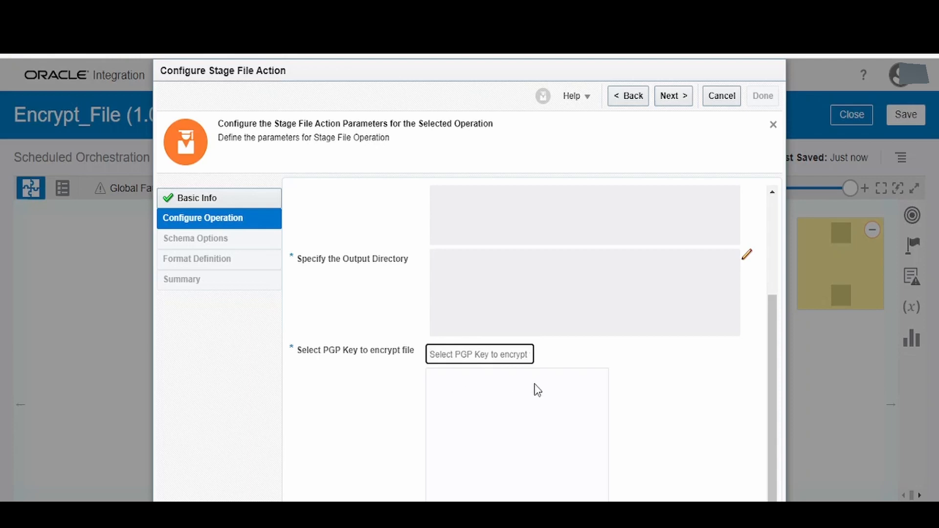
mouse_move(723, 114)
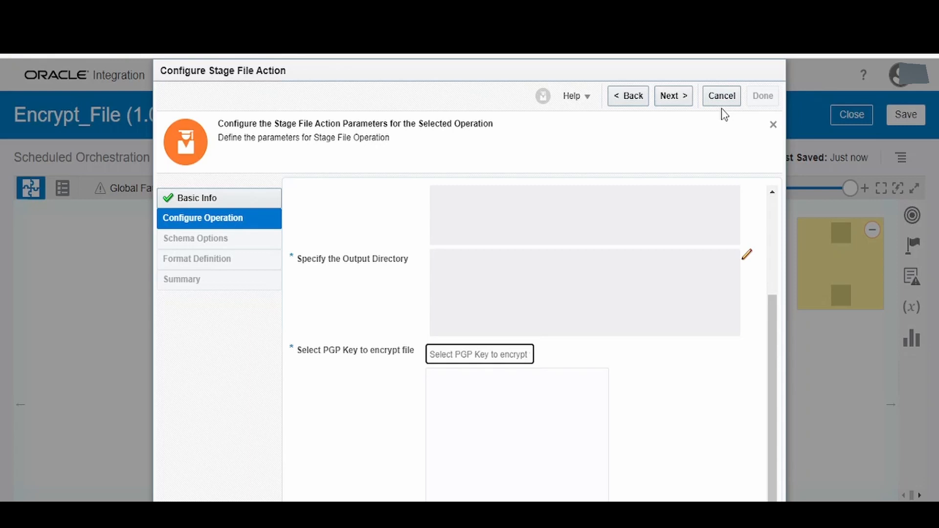
click(721, 96)
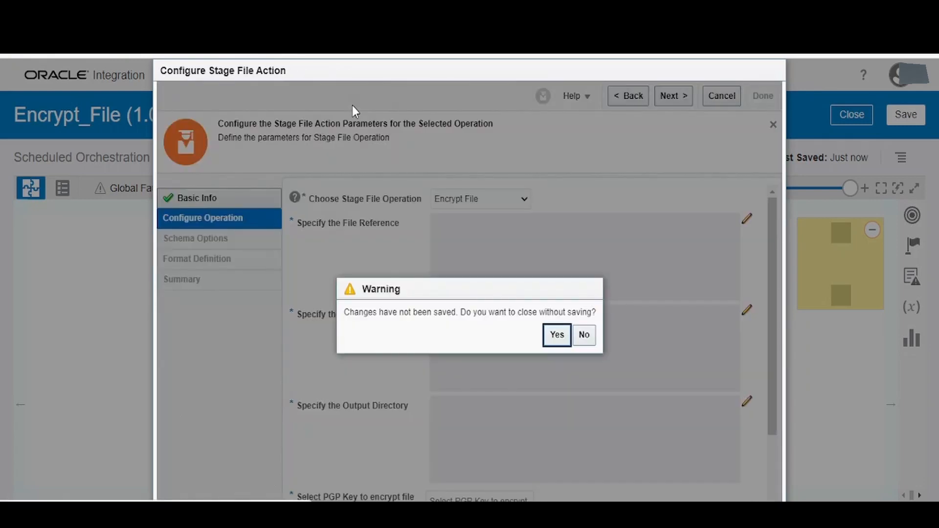
click(556, 334)
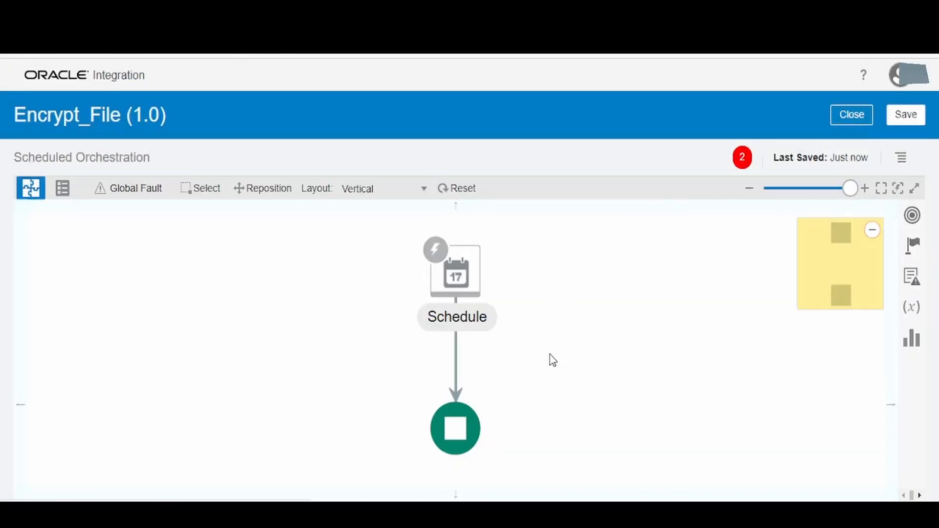
Go to the Certificates page under Settings, showing no Test_PGP certificates
click(850, 115)
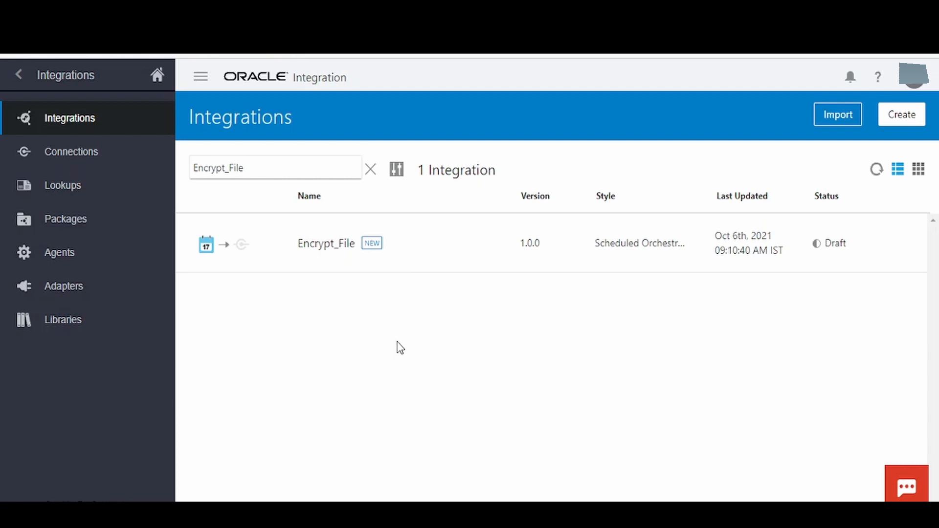
mouse_move(207, 340)
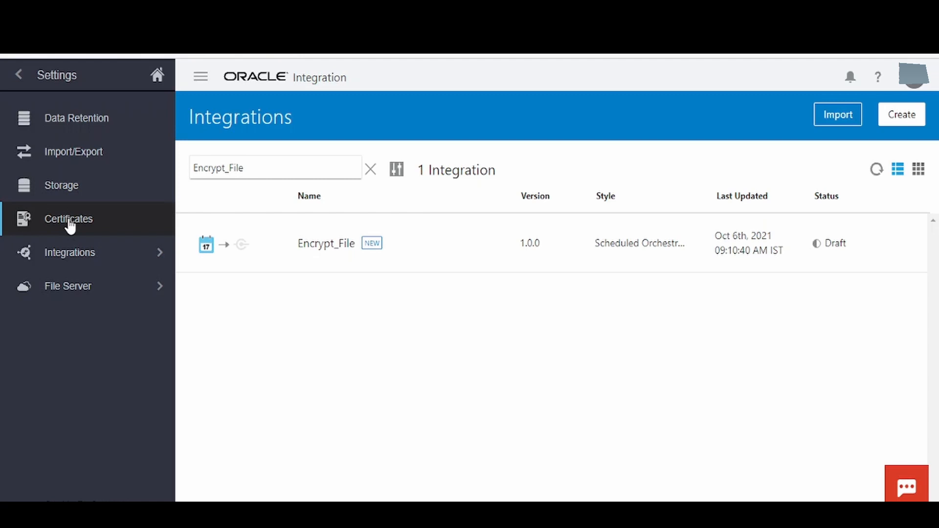
click(68, 219)
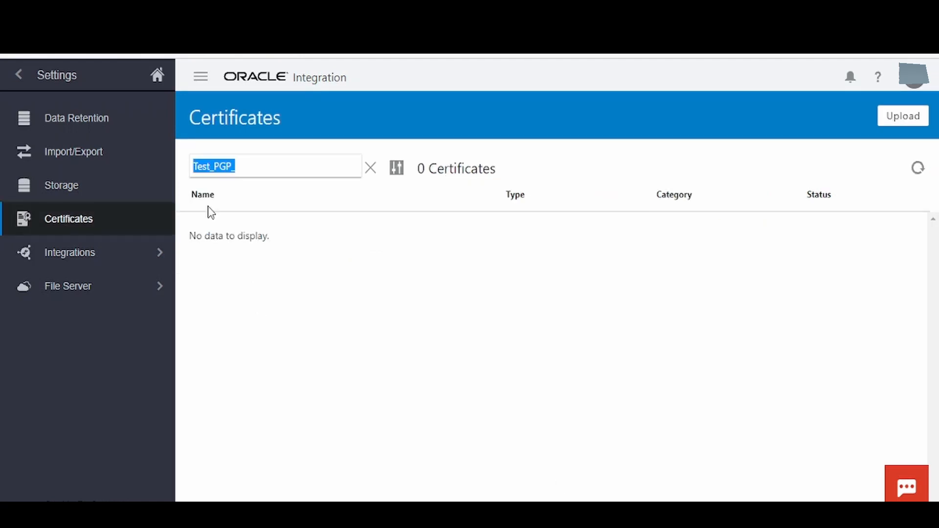
mouse_move(903, 116)
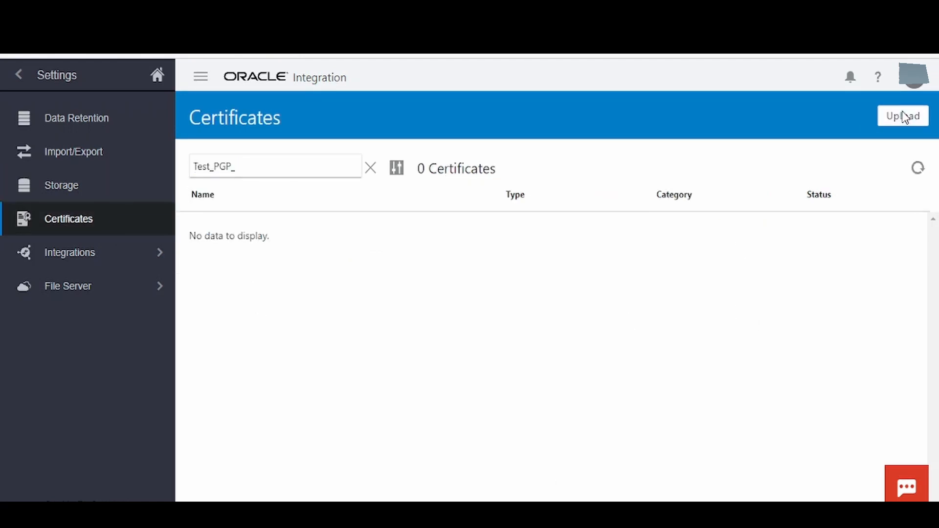
Upload public_pgp.key as a PGP certificate named Test_PGP_Public with category Public
click(903, 116)
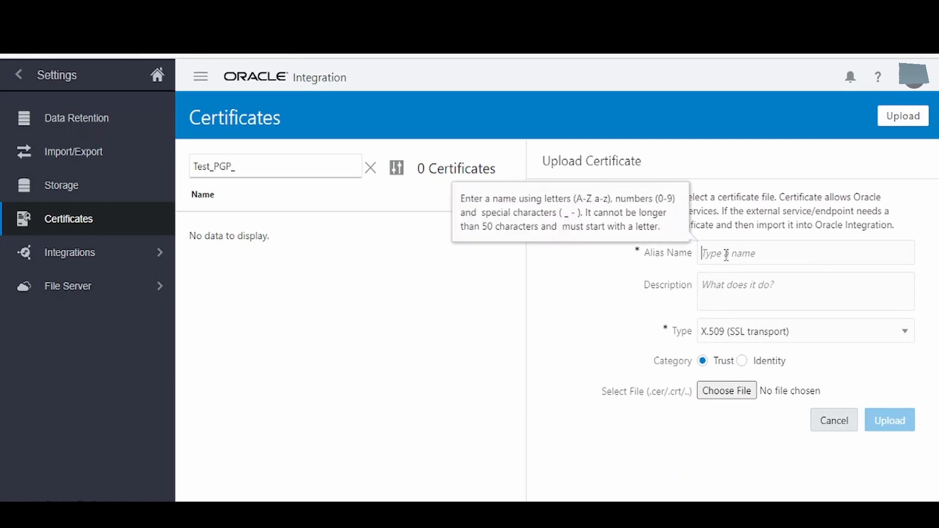
text(Test_PGP_Public)
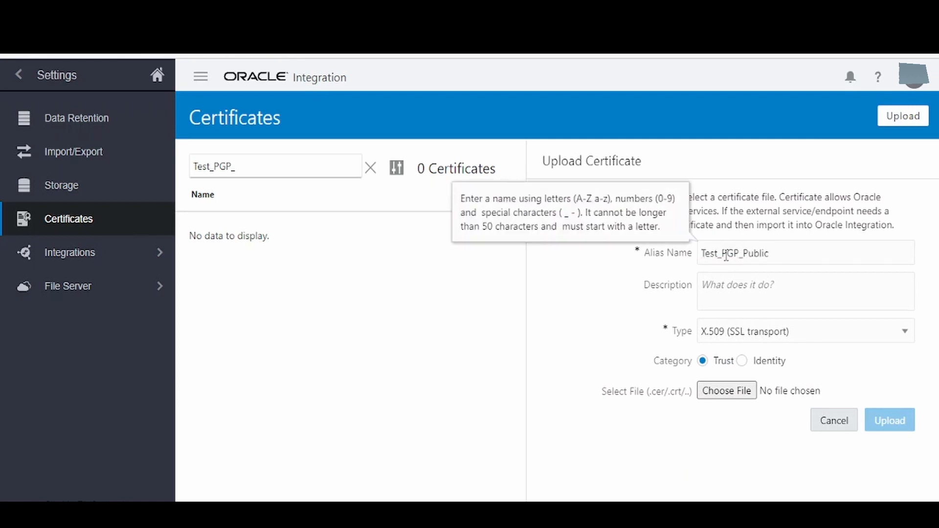
click(803, 331)
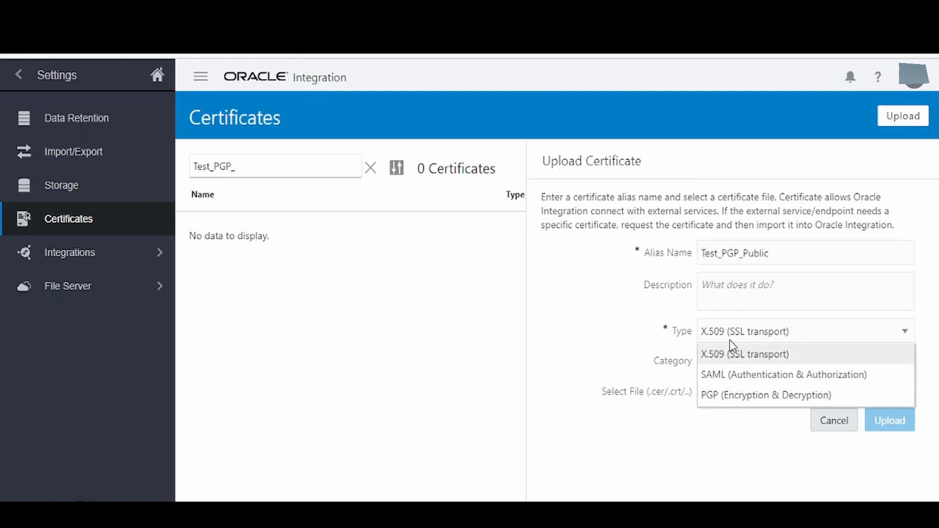
mouse_move(722, 404)
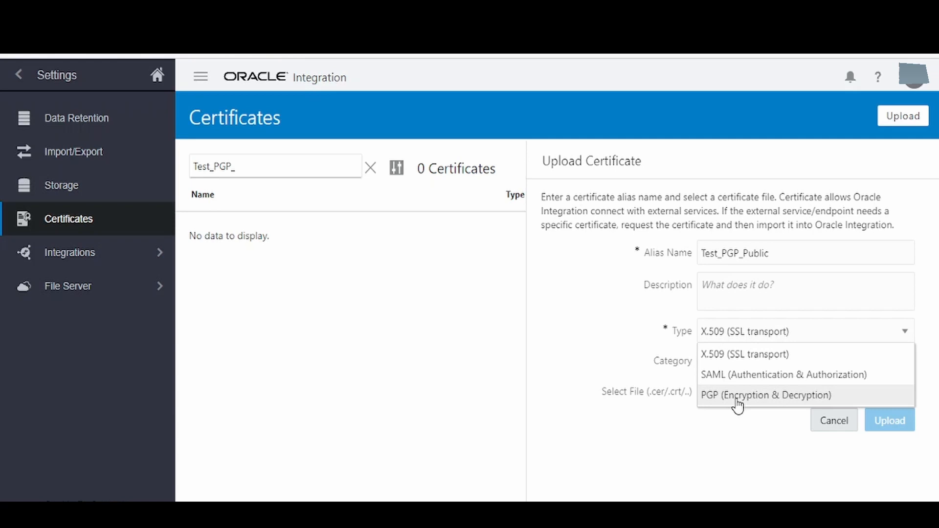
click(765, 394)
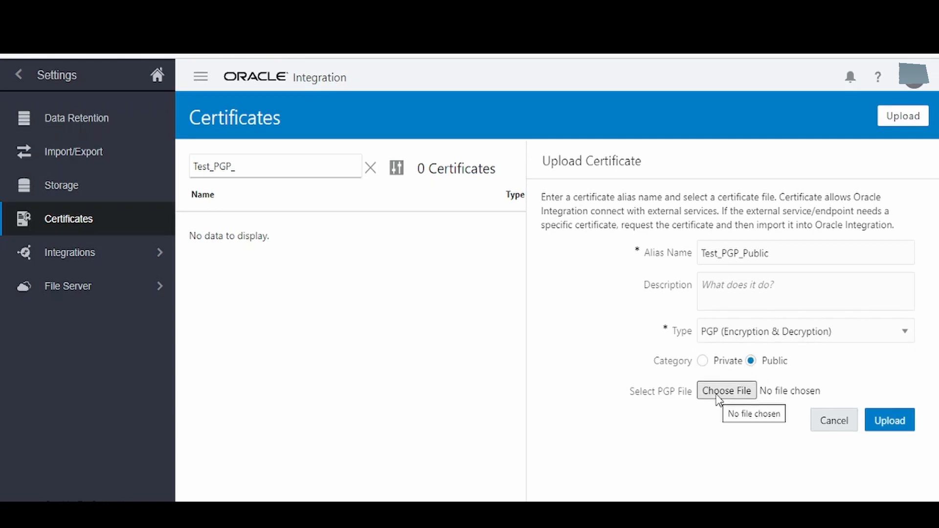
click(726, 390)
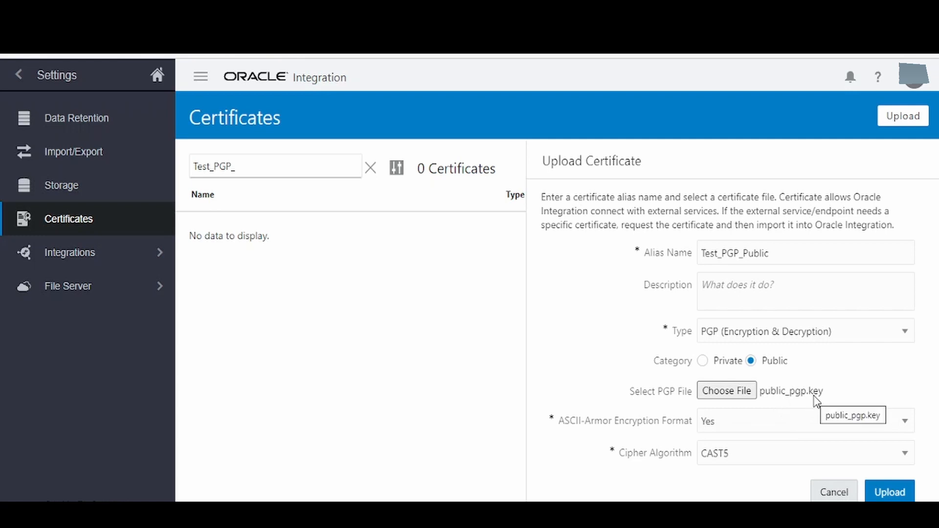
mouse_move(630, 437)
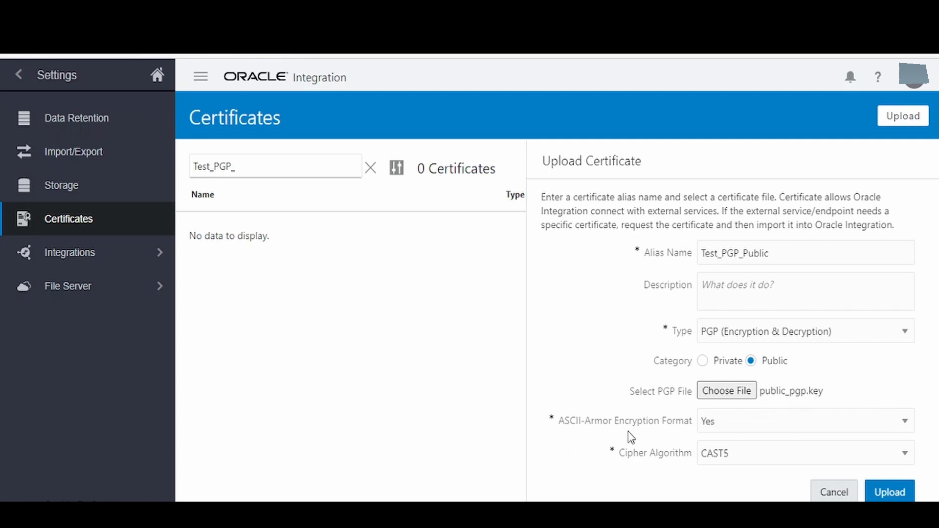
mouse_move(739, 427)
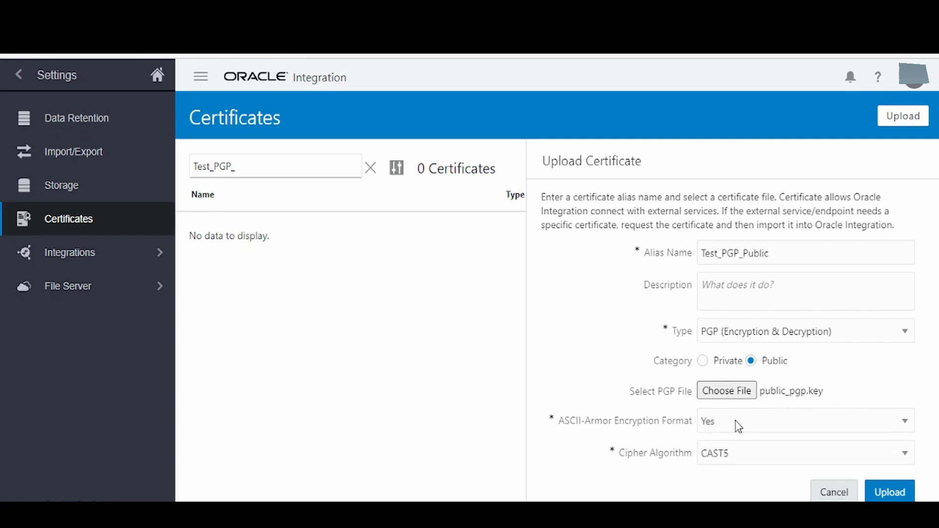
mouse_move(727, 391)
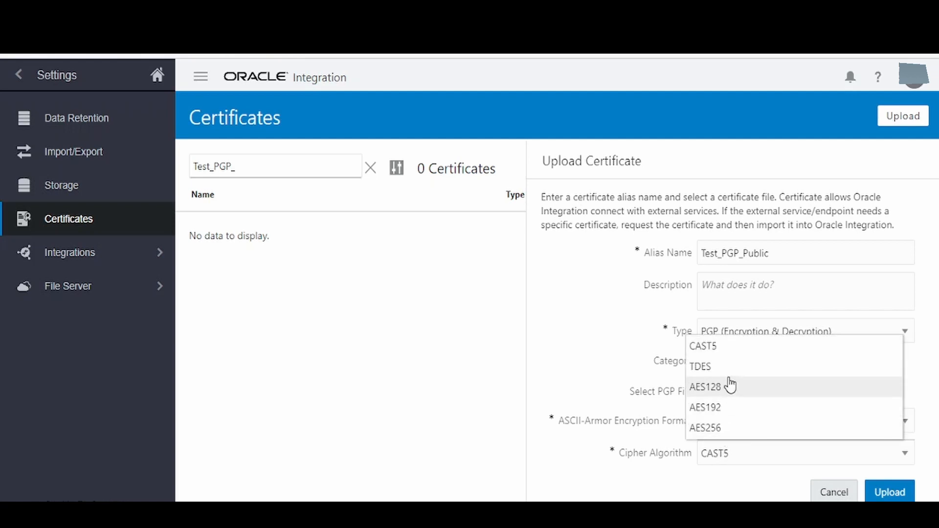
mouse_move(710, 443)
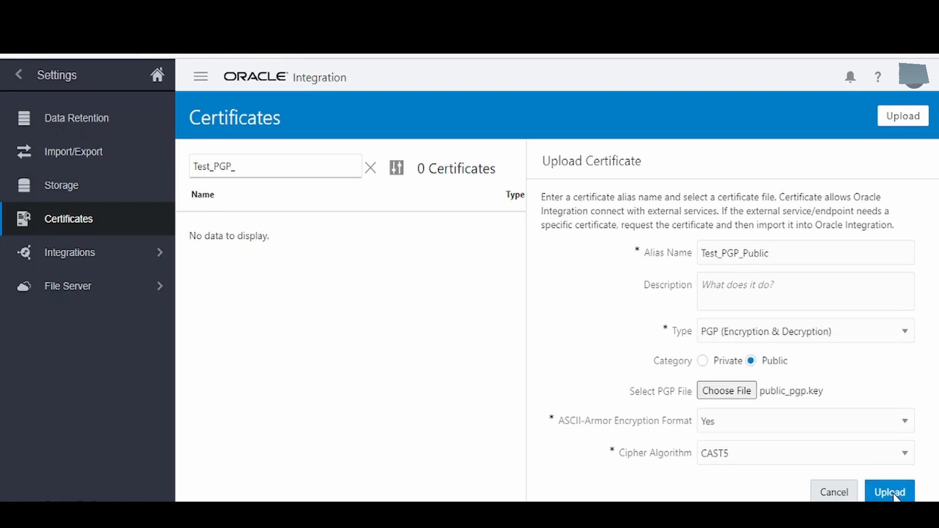
click(889, 492)
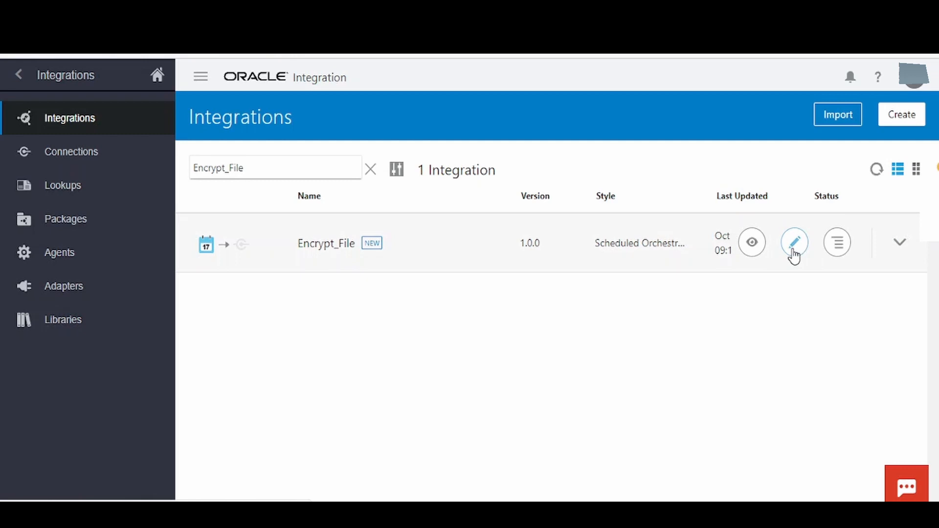
mouse_move(766, 267)
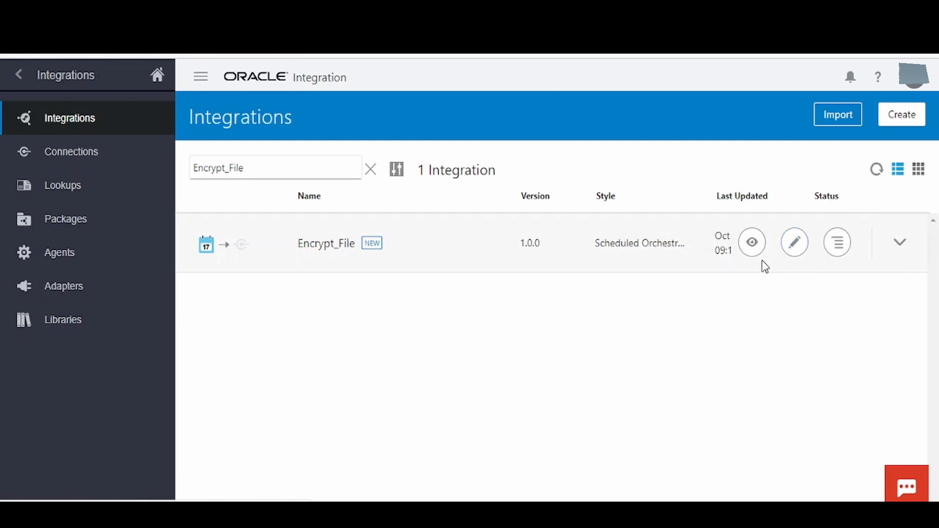
Reopen Encrypt_File's stage file action and list operations so Test_PGP_Public shows as an encryption key
click(793, 242)
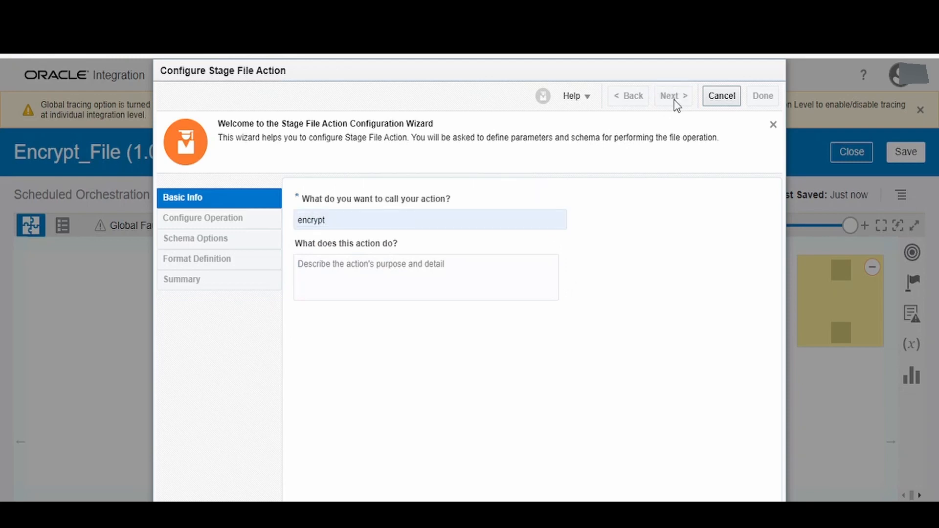
click(673, 96)
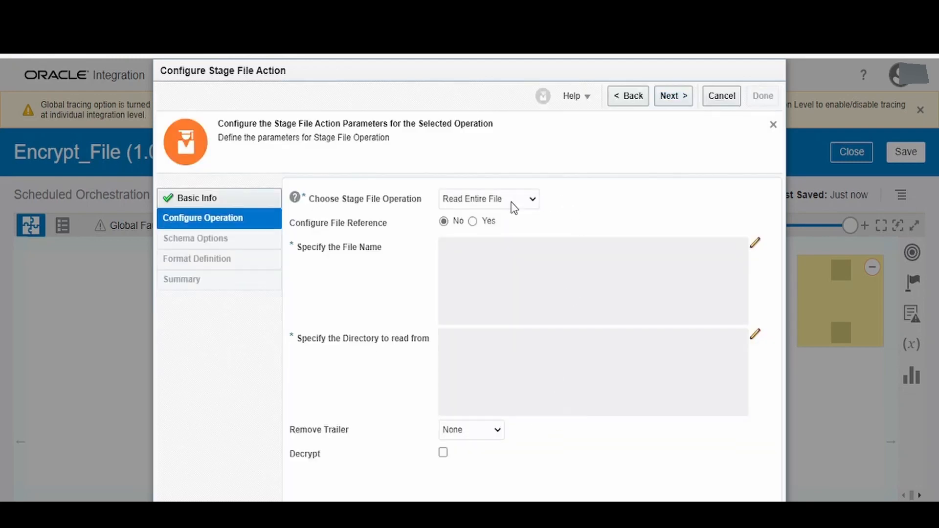
click(488, 199)
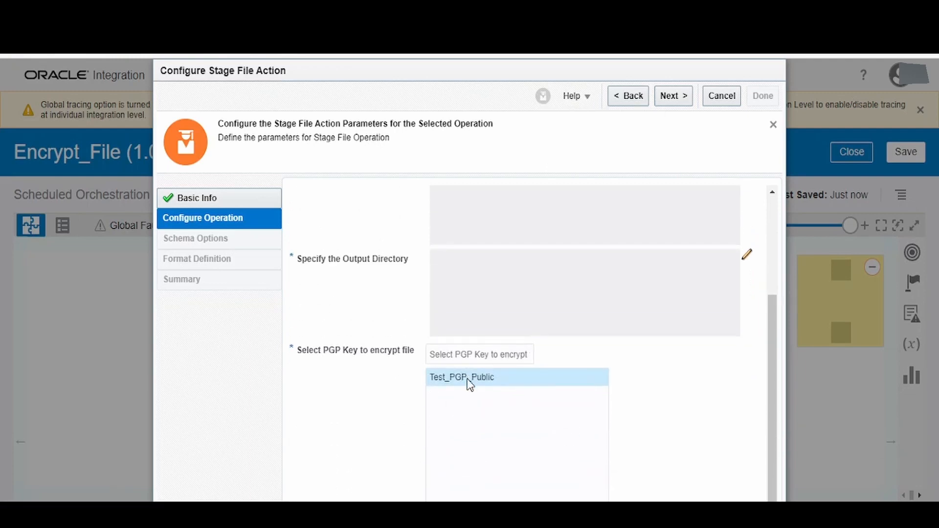
mouse_move(468, 377)
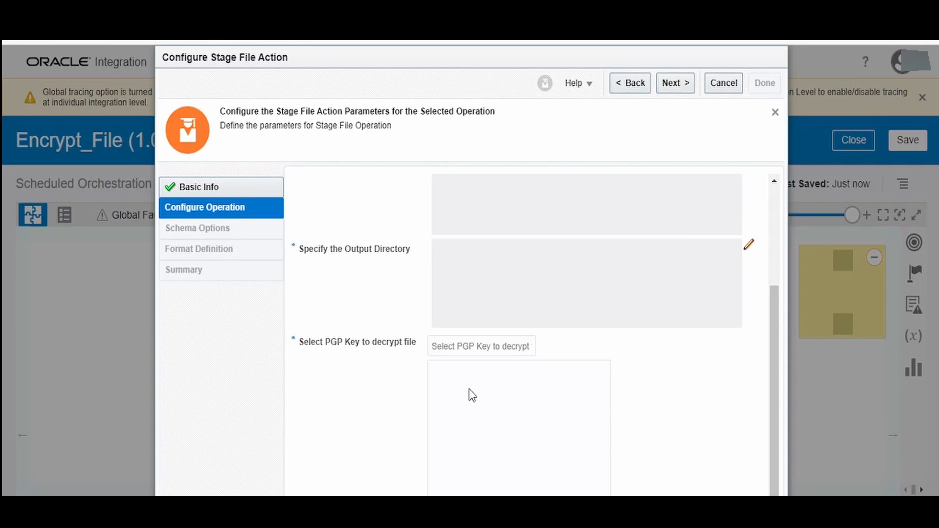
mouse_move(370, 397)
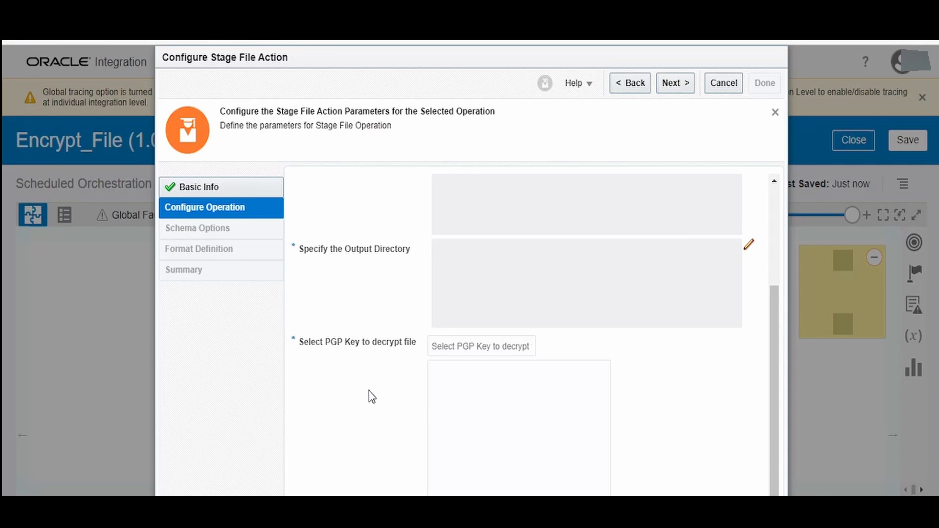
mouse_move(533, 426)
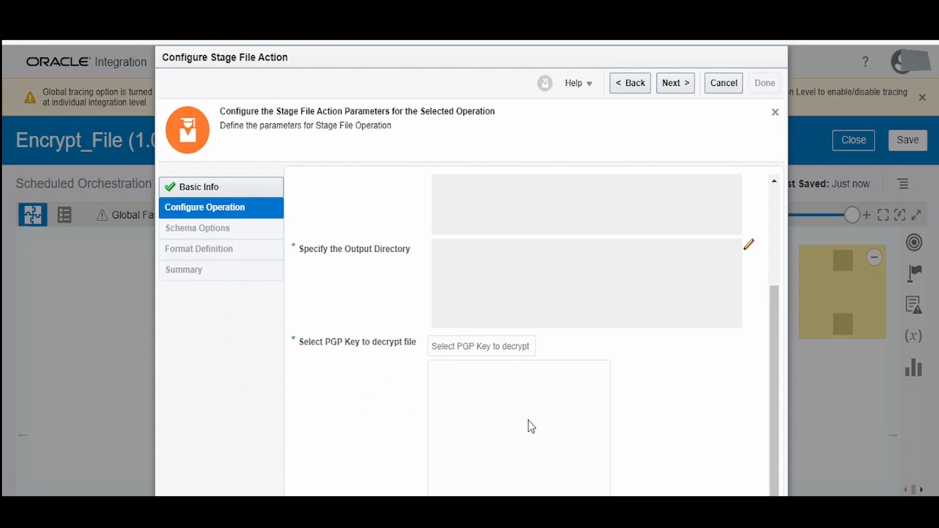